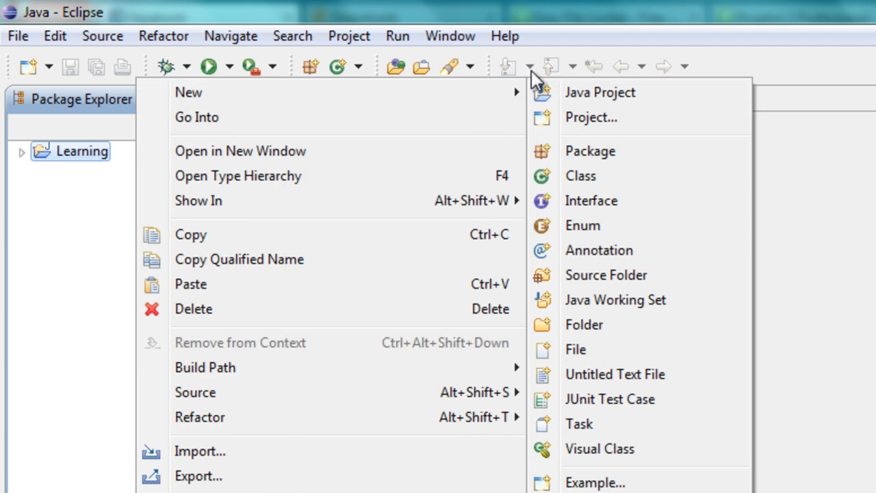
- Add a new class named HelloPeople to the Learning project's default package
{"action": "left_click", "coordinate": [600, 92]}
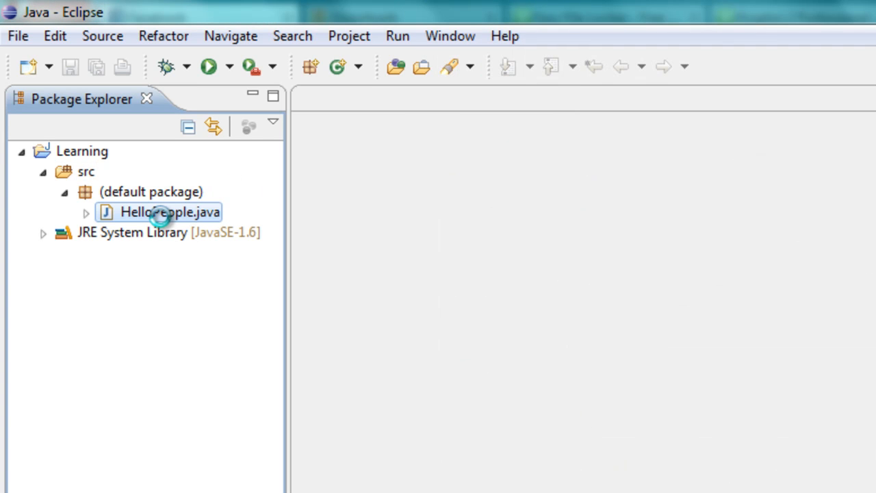
- Open HelloPeople.java from the Package Explorer in the editor
{"action": "double_click", "coordinate": [161, 212]}
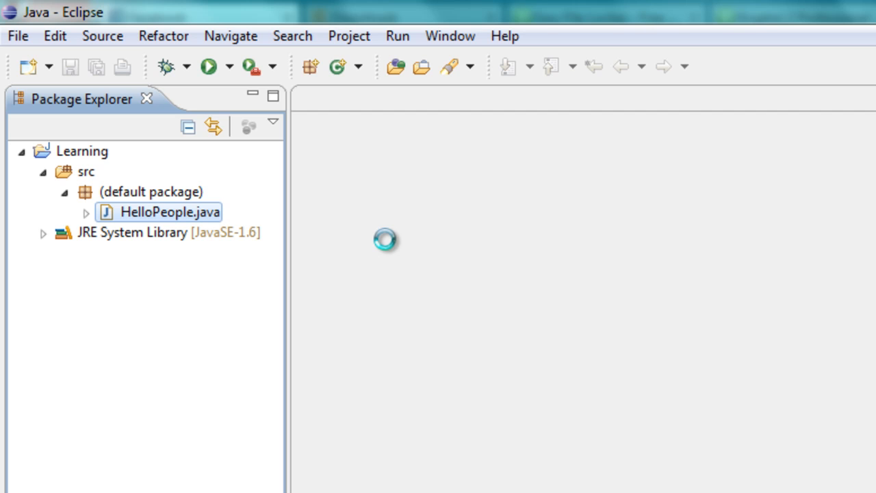
{"action": "double_click", "coordinate": [169, 212]}
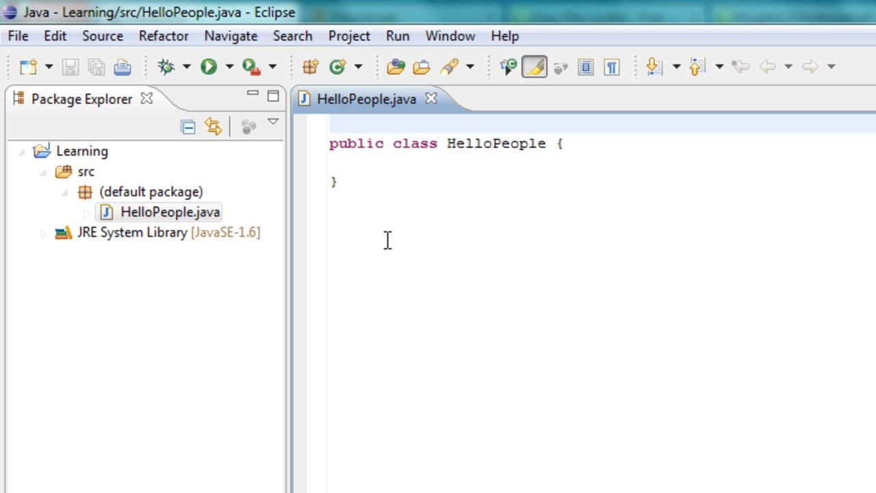
{"action": "mouse_move", "coordinate": [414, 110]}
{"action": "type", "text": "public static void main(String[] "}
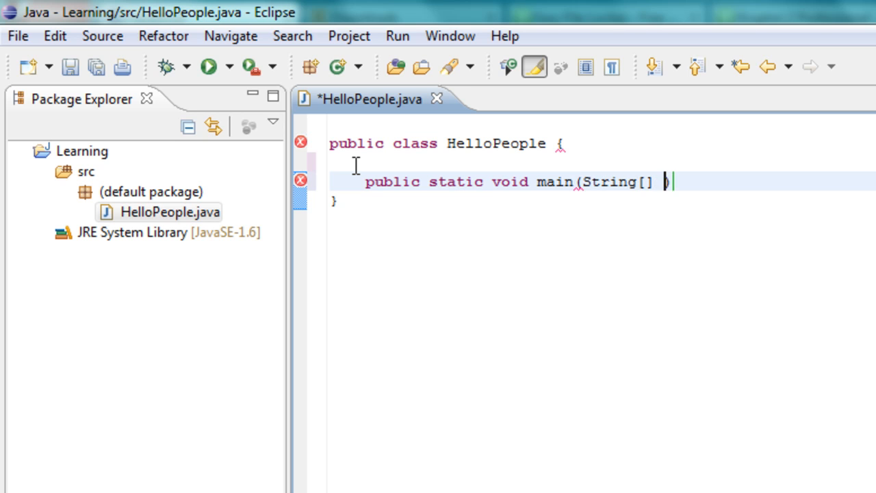
- Finish the main signature with 'args) {' so braces close automatically
{"action": "type", "text": "args) {"}
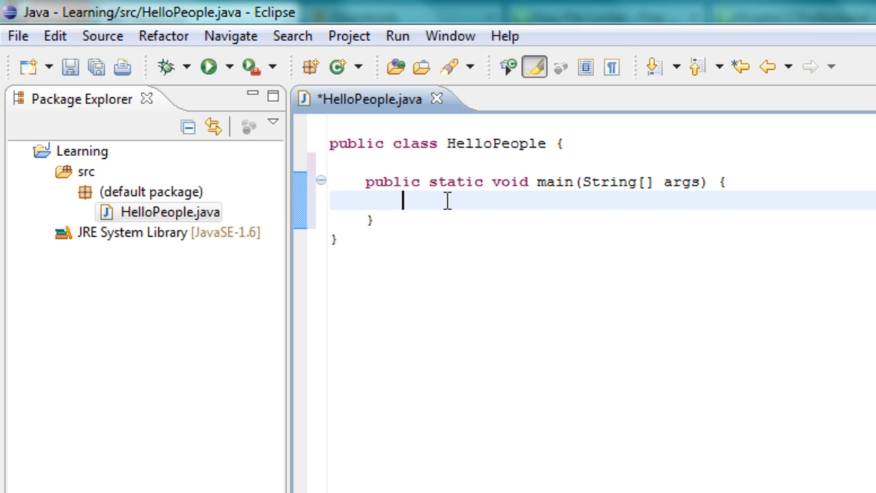
- Add System.out.println("Hello peeps!"); inside main
{"action": "type", "text": "System.out.println(\"Hello peeps!\");"}
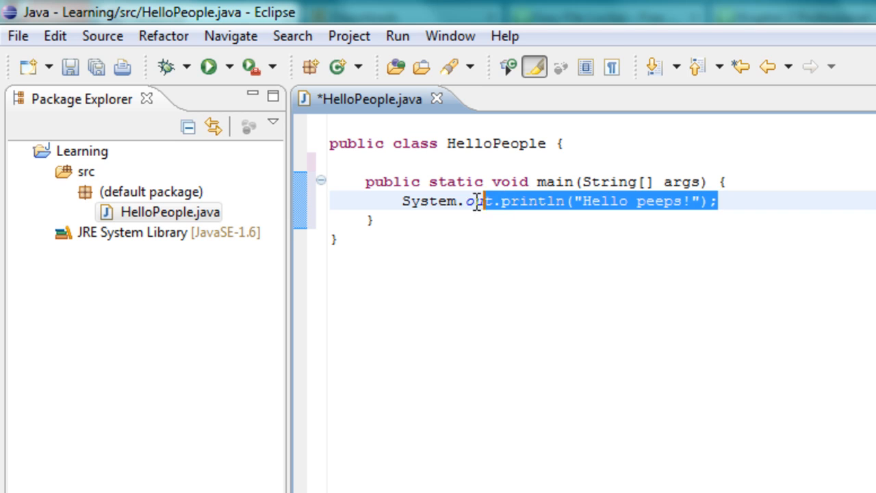